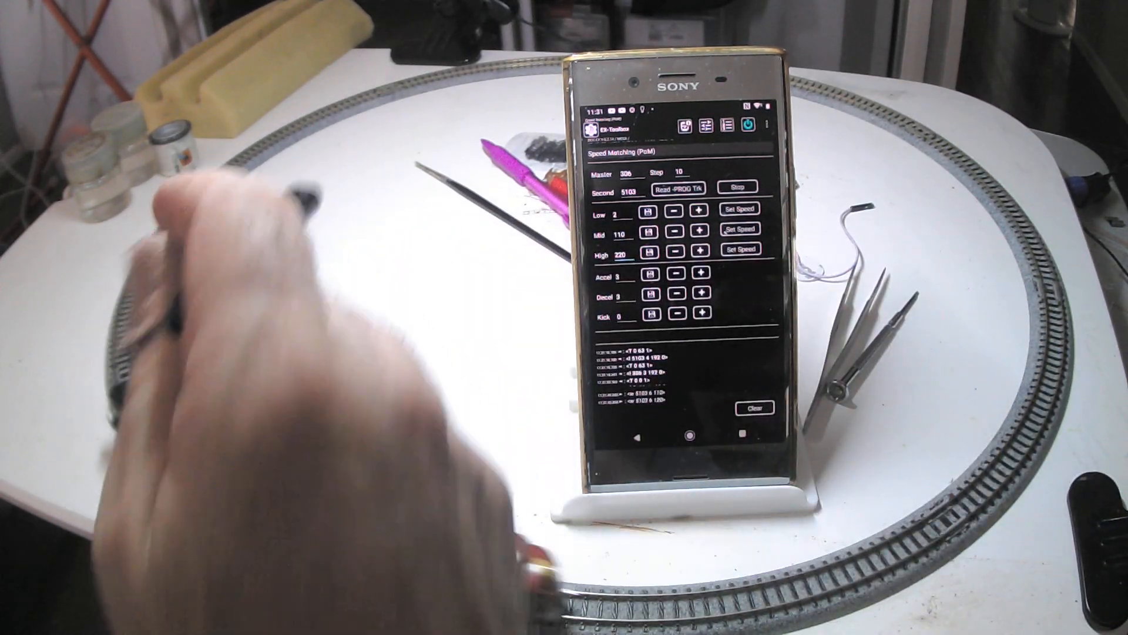
- Select the Speed Matching screen for master 306 and second loco 5103
left_click(679, 172)
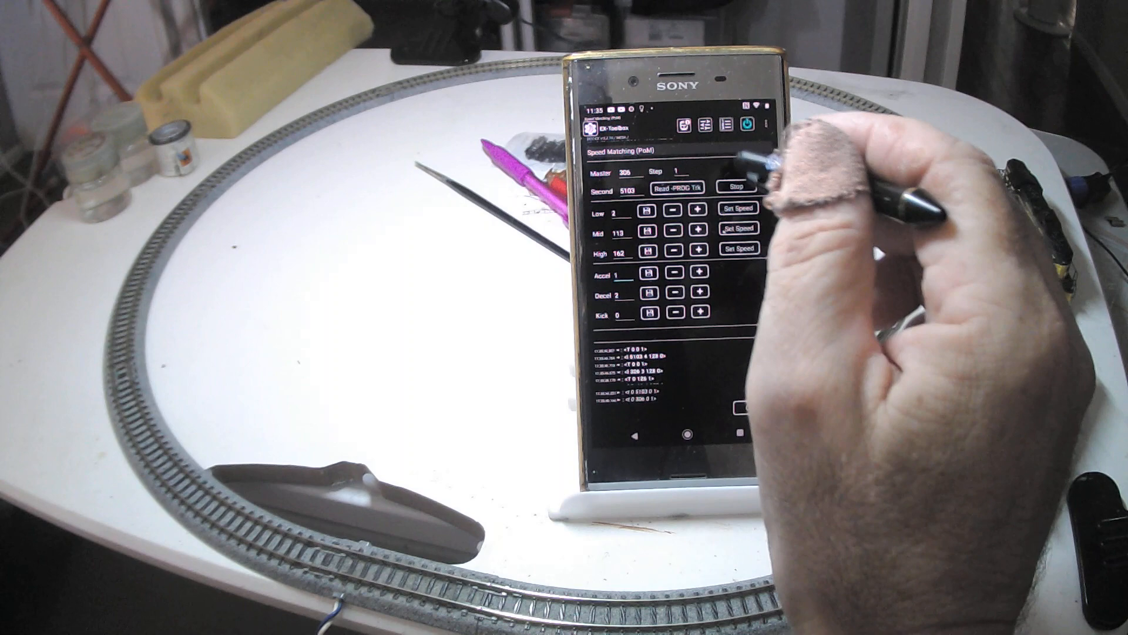
- Adjust the second loco's acceleration value toward 1
left_click(623, 277)
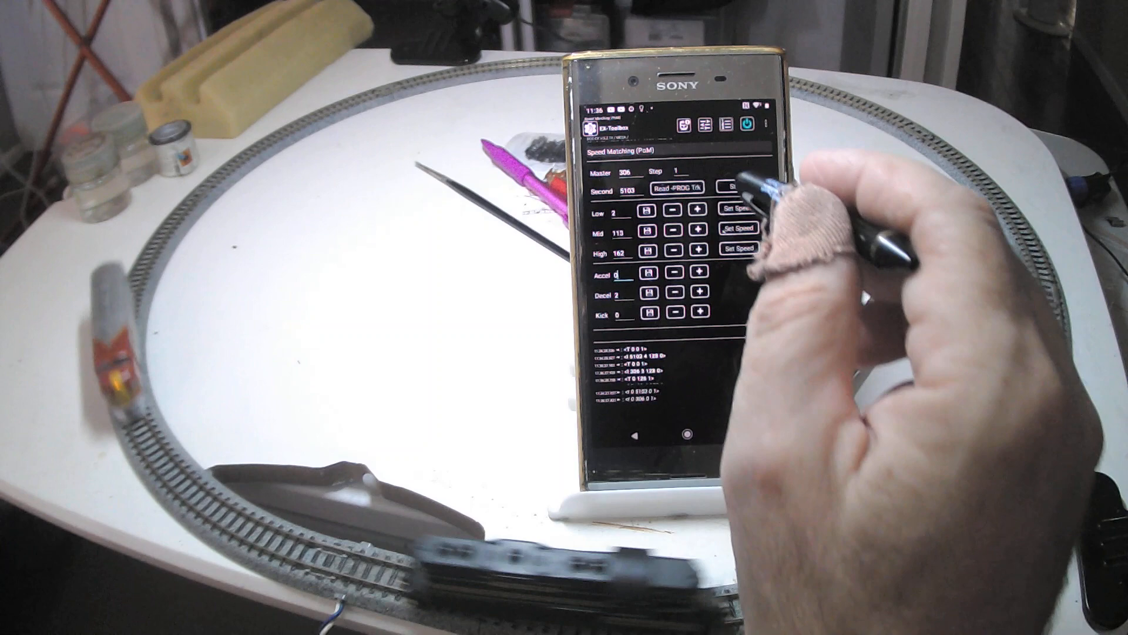
- Select the Decel field to enter a new deceleration value for loco 5103
left_click(621, 297)
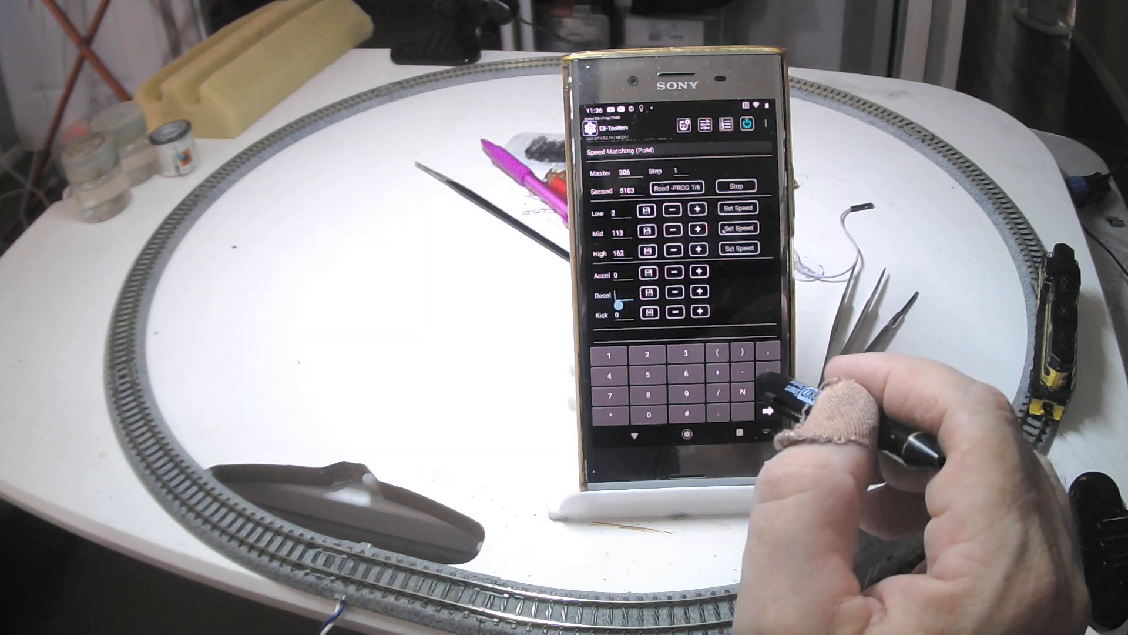